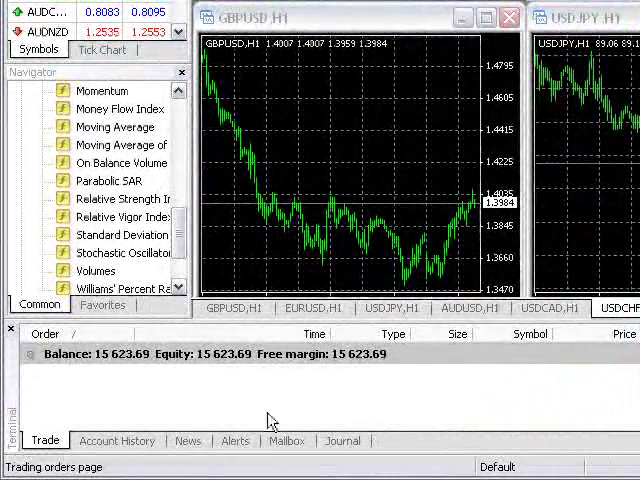
- Show the Alerts list in the Terminal window
{"action": "left_click", "coordinate": [236, 440]}
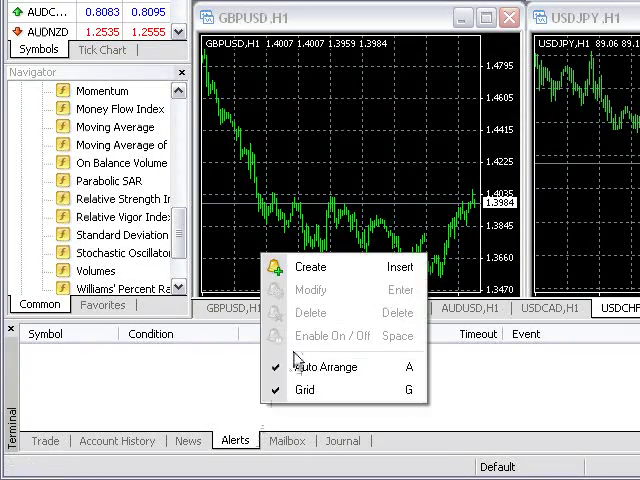
- Create a new alert for EURUSD with condition Ask < and value 1.2300
{"action": "left_click", "coordinate": [310, 266]}
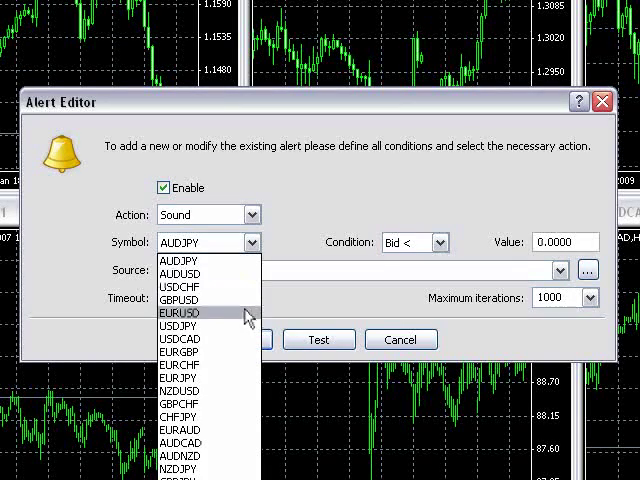
{"action": "left_click", "coordinate": [440, 242]}
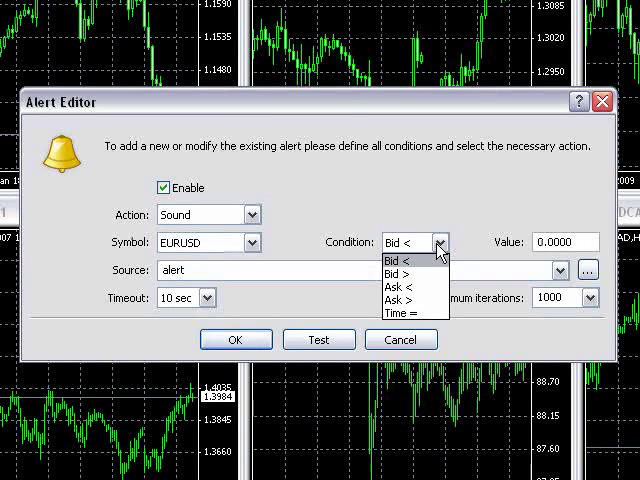
{"action": "mouse_move", "coordinate": [398, 288]}
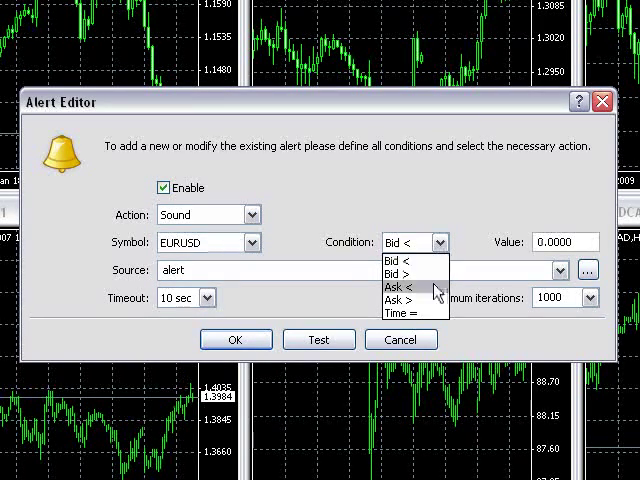
{"action": "left_click", "coordinate": [396, 288]}
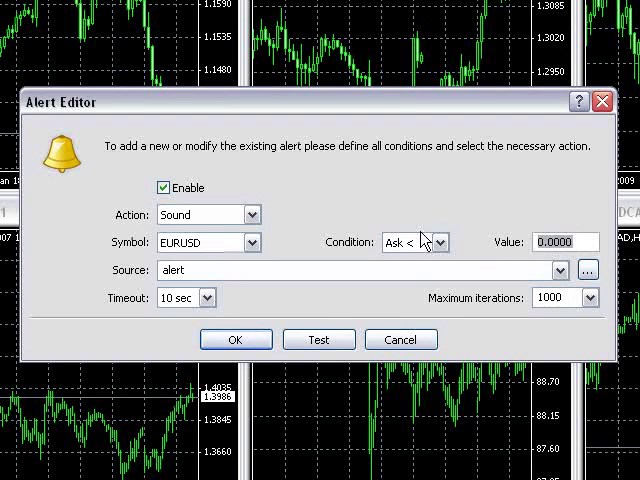
{"action": "type", "text": "1.2300"}
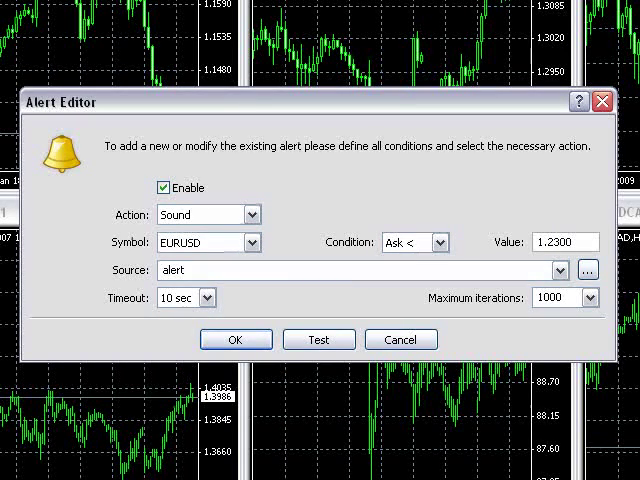
{"action": "left_click", "coordinate": [398, 270]}
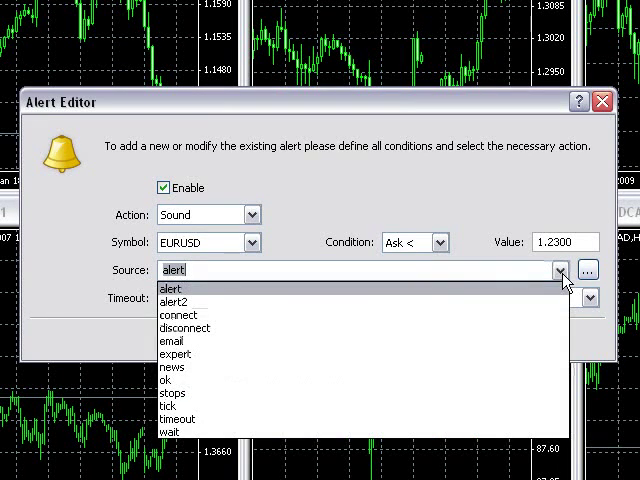
{"action": "left_click", "coordinate": [180, 288]}
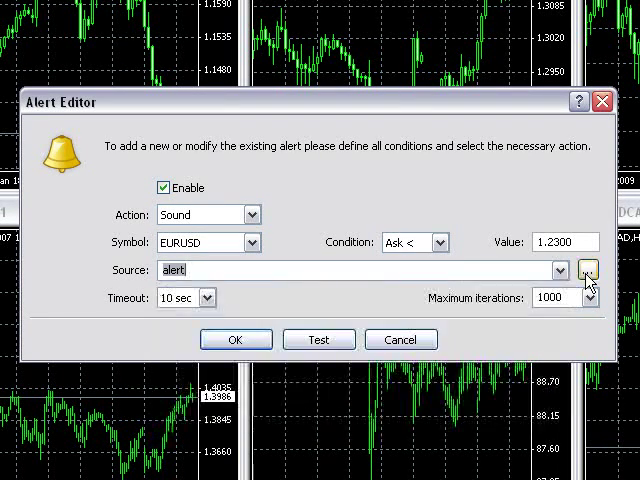
{"action": "left_click", "coordinate": [588, 270]}
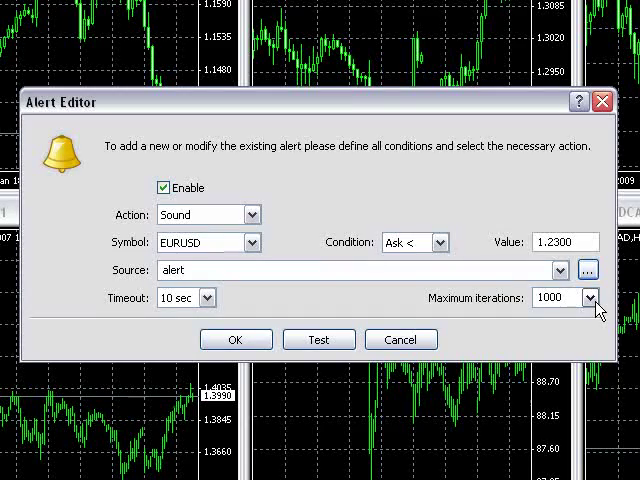
{"action": "left_click", "coordinate": [588, 298]}
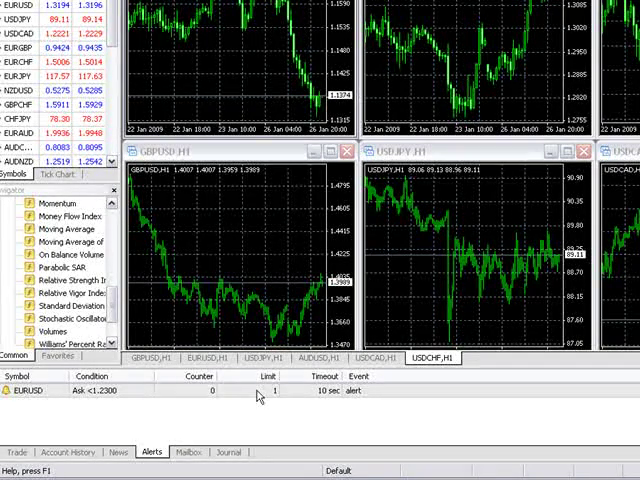
- Bring up the context menu on the saved EURUSD Ask < 1.2300 alert
{"action": "right_click", "coordinate": [256, 396]}
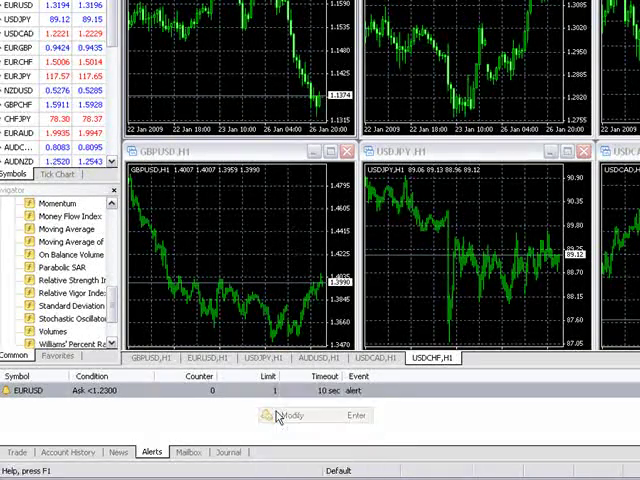